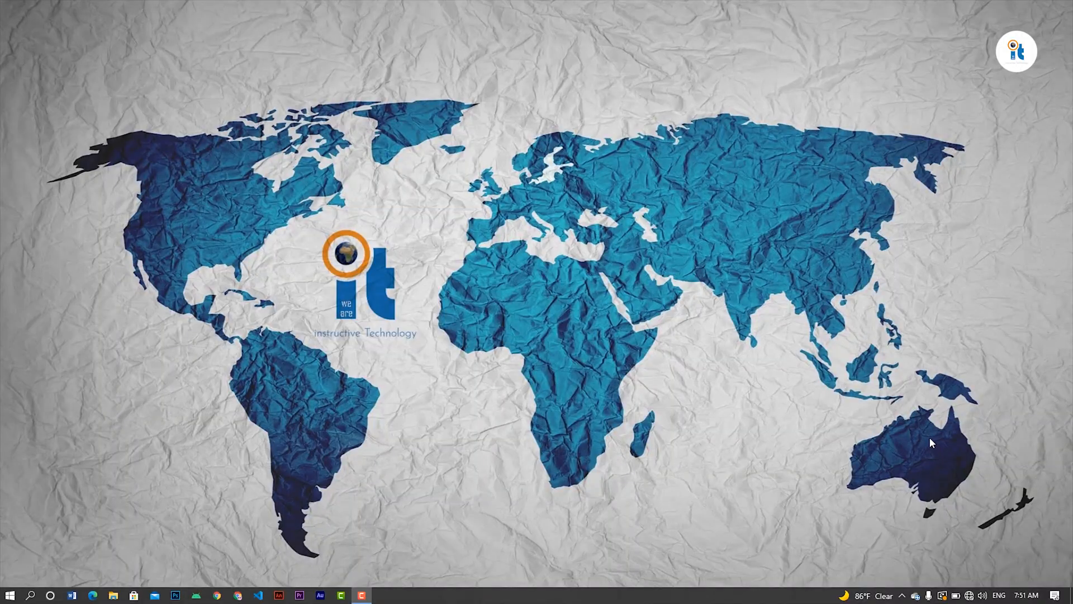
# Launch Command Prompt by searching 'cmd' in Windows Search
pyautogui.click(43, 591)
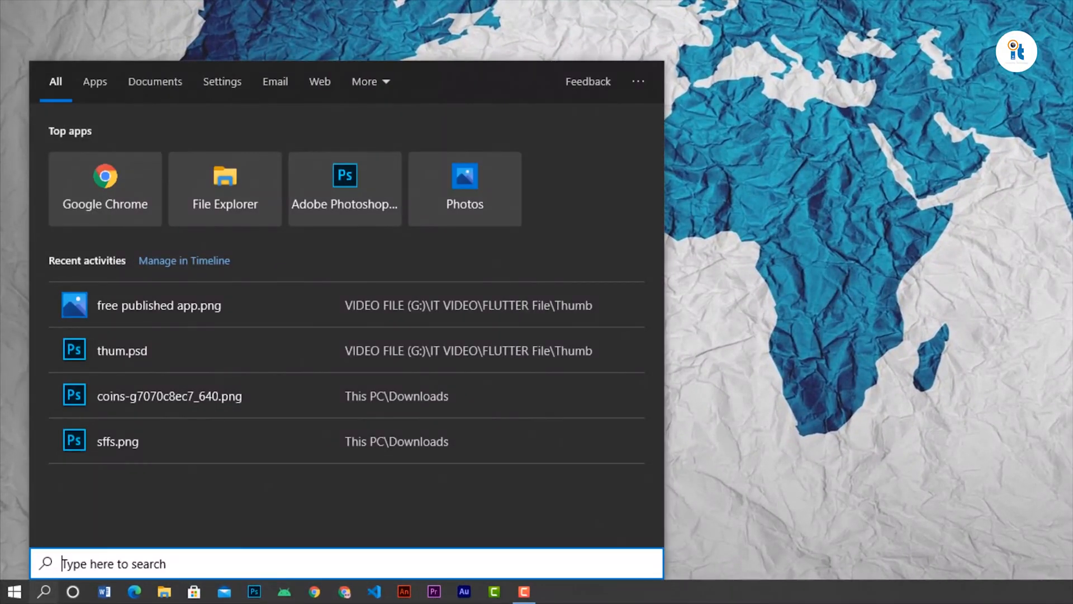
pyautogui.write('cmd')
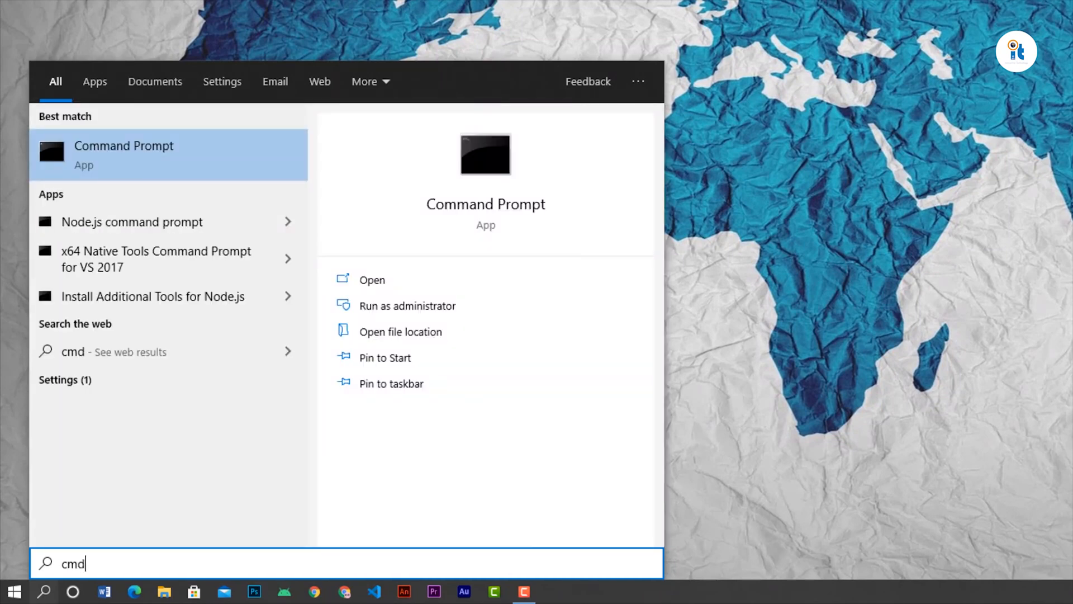
pyautogui.click(371, 281)
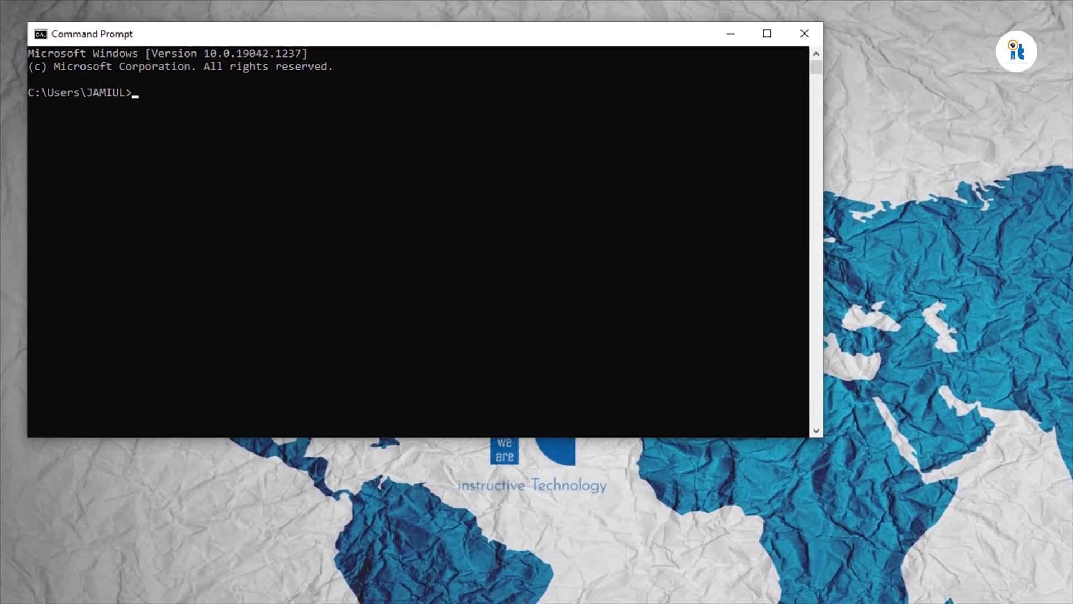
# Run 'flutter doctor' and confirm all checks pass with No issues found
pyautogui.write('flutte')
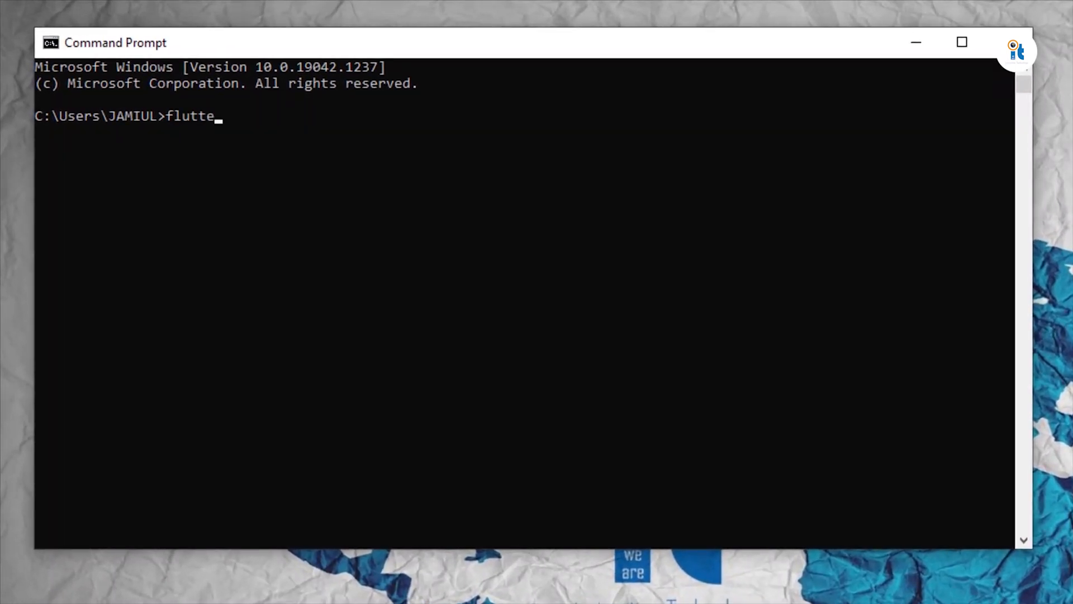
pyautogui.write('r doct')
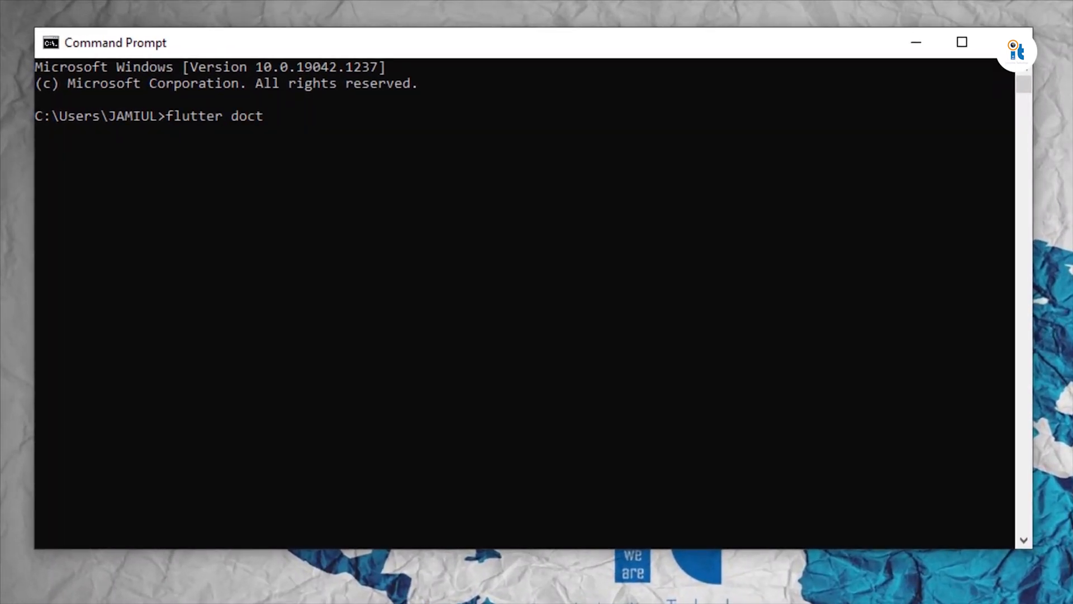
pyautogui.write('or')
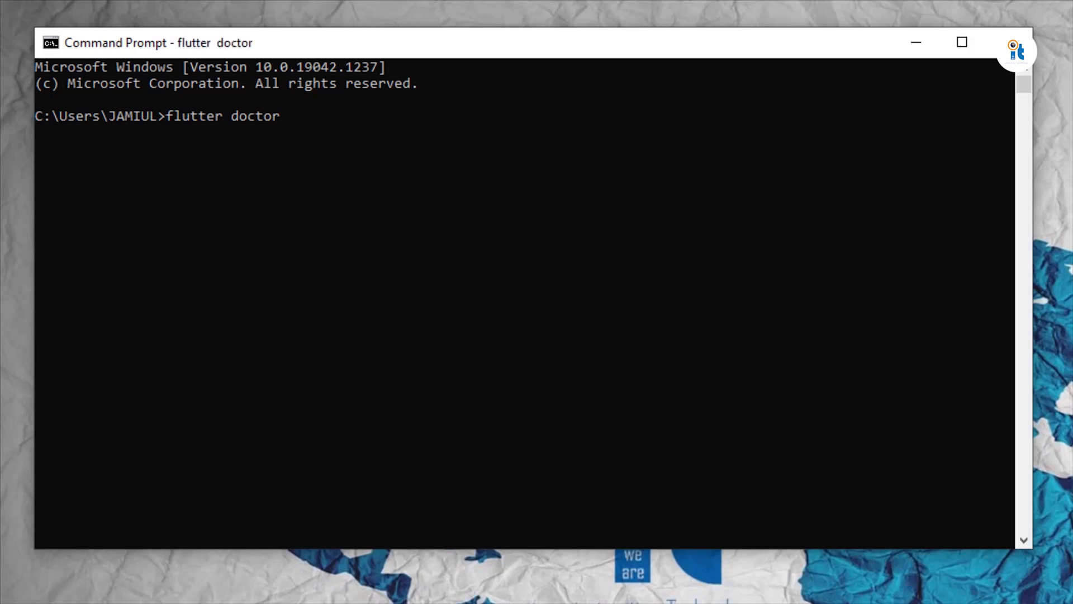
pyautogui.press('Return')
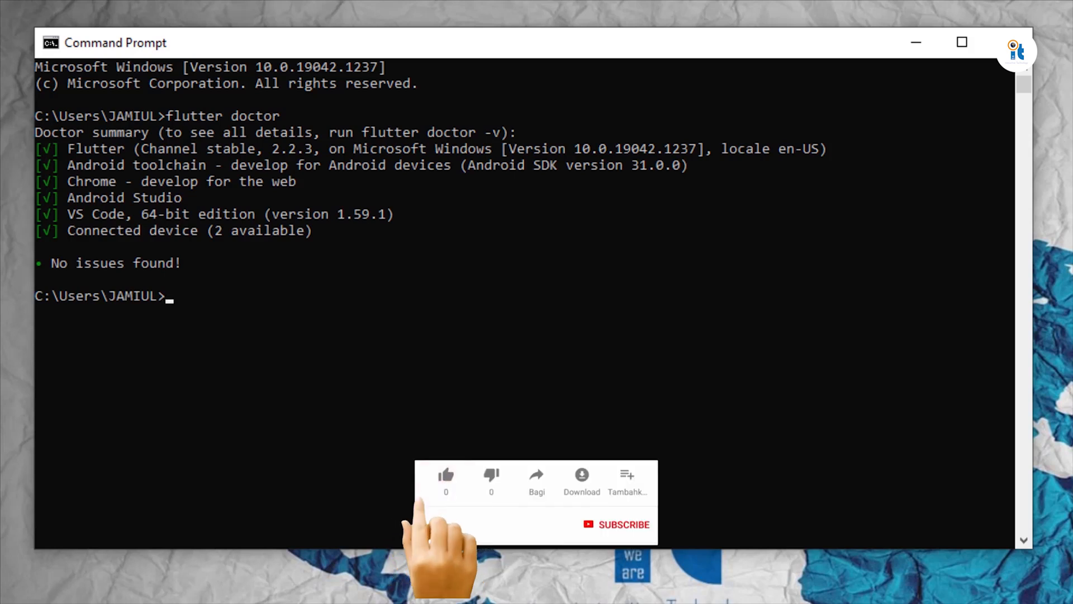
pyautogui.click(446, 475)
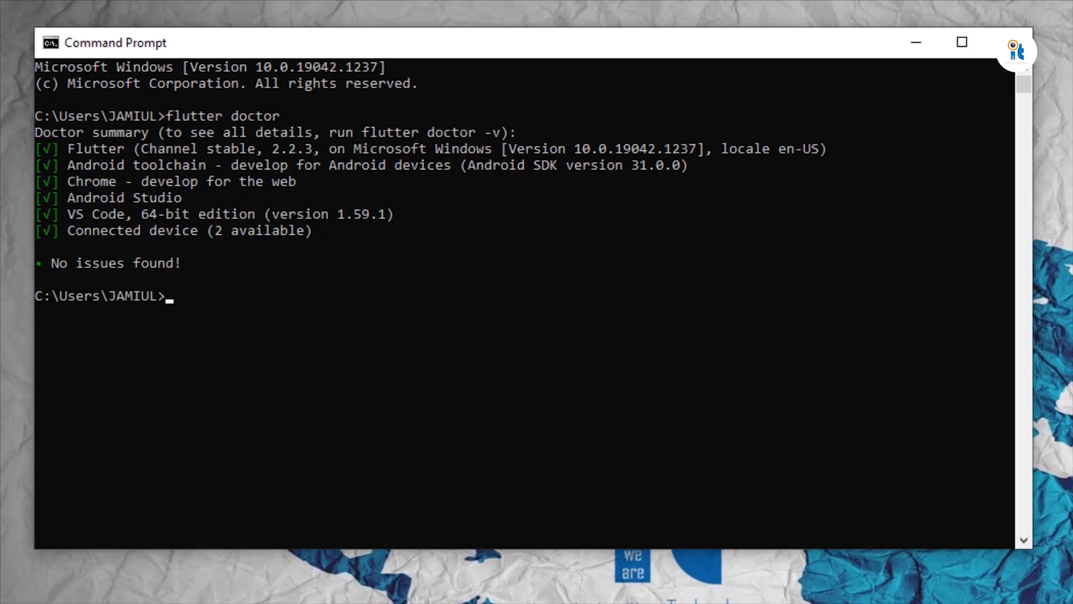
pyautogui.write('flut')
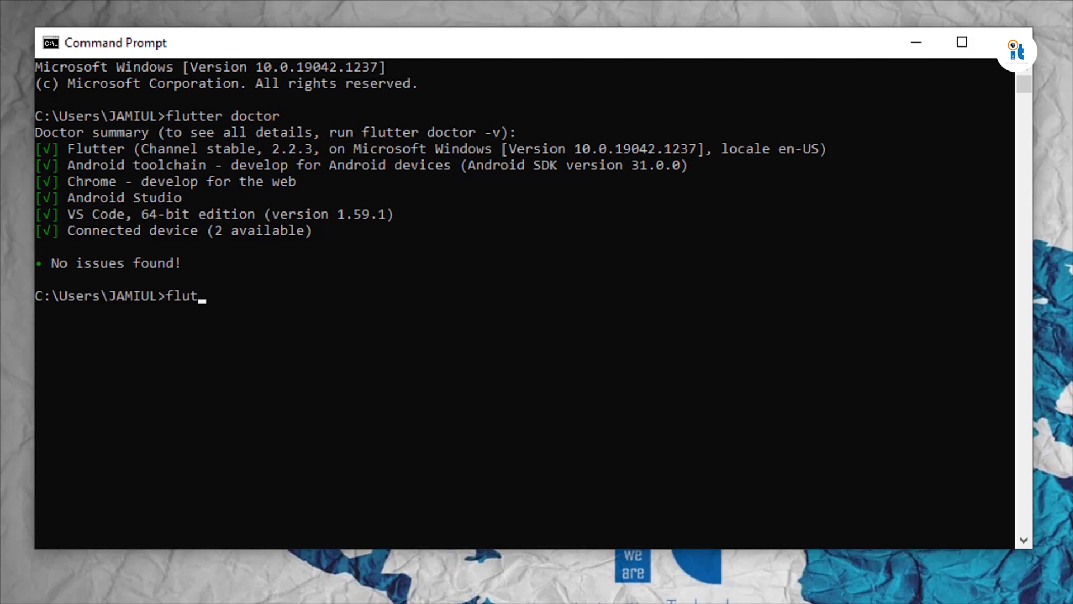
# Run 'flutter --version' showing Flutter 2.2.3 stable with Dart 2.13.4
pyautogui.write('ter --version')
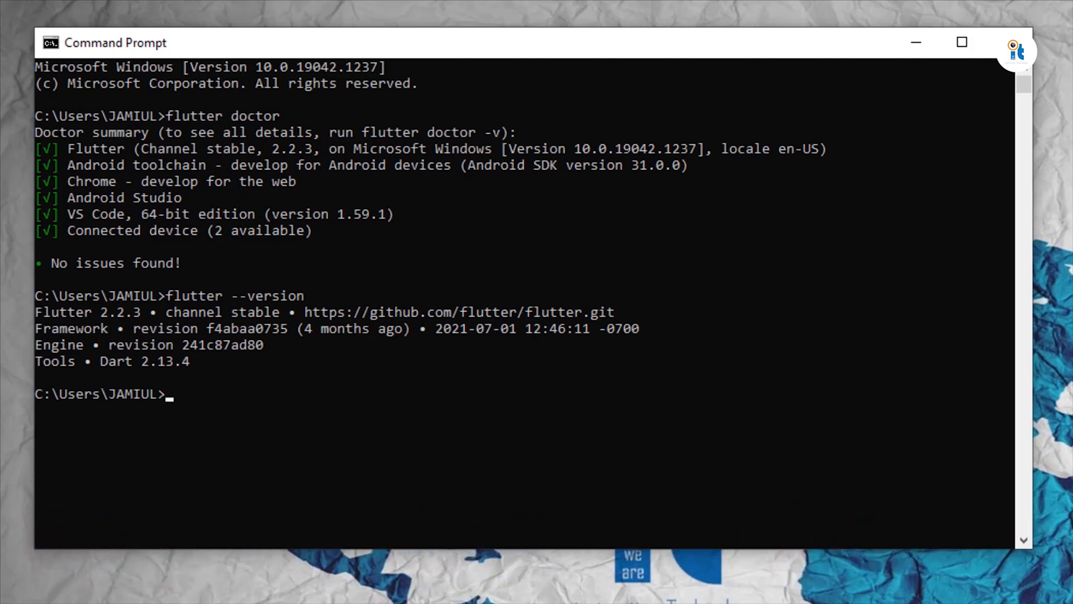
pyautogui.write('flu')
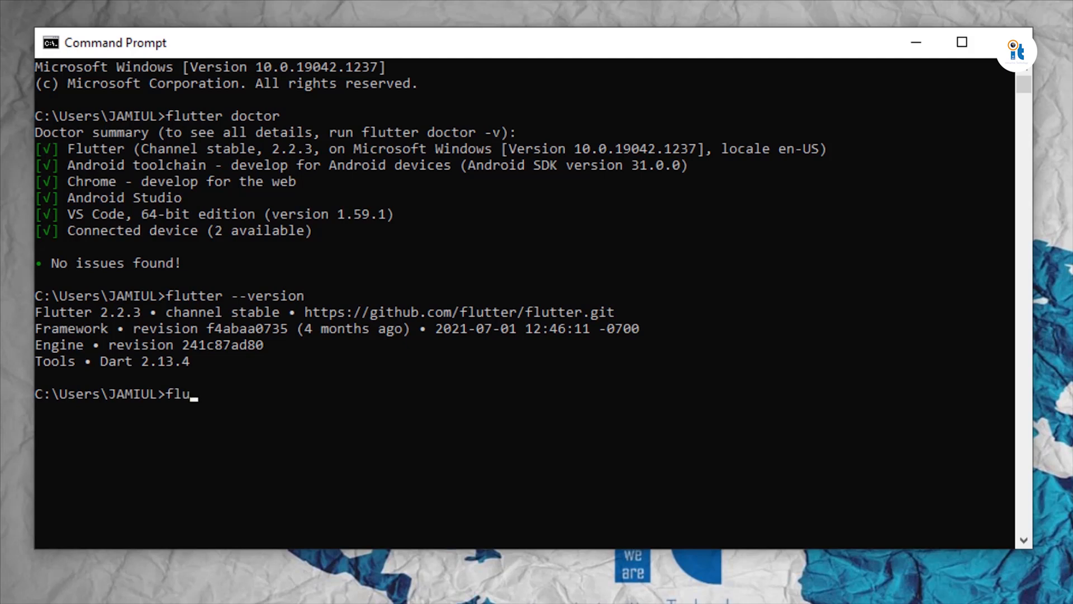
# Run 'flutter help' and scroll through the listed global options and commands
pyautogui.write('tter h')
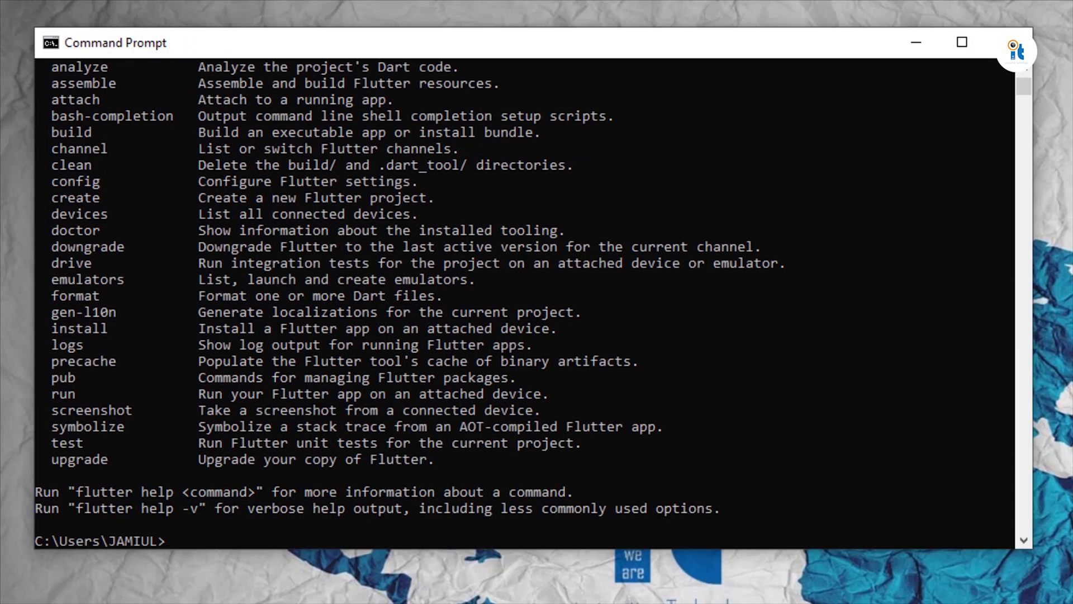
pyautogui.scroll(3)
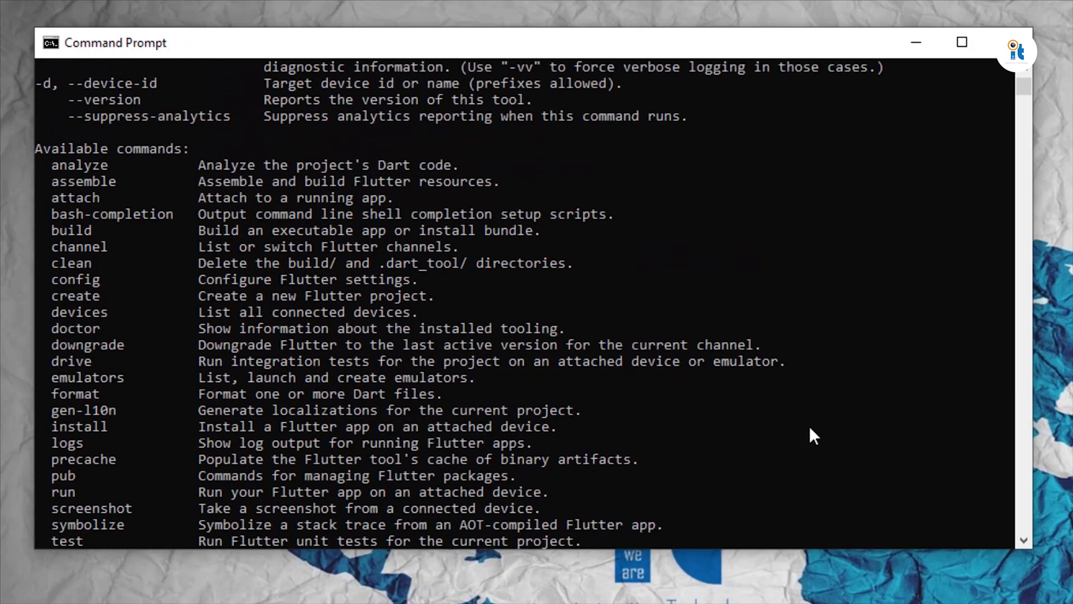
pyautogui.scroll(3)
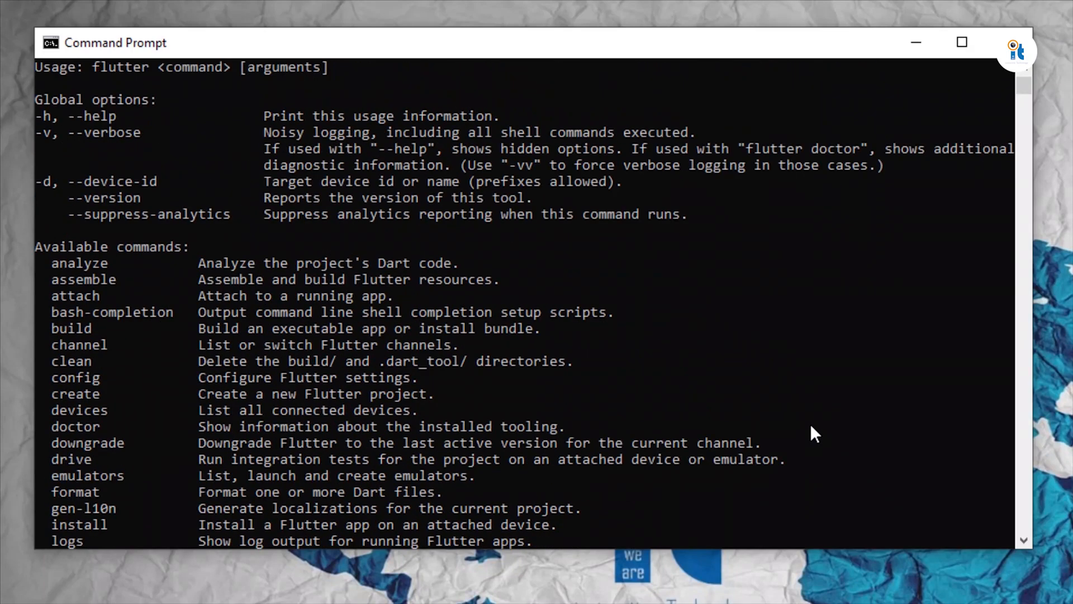
pyautogui.scroll(3)
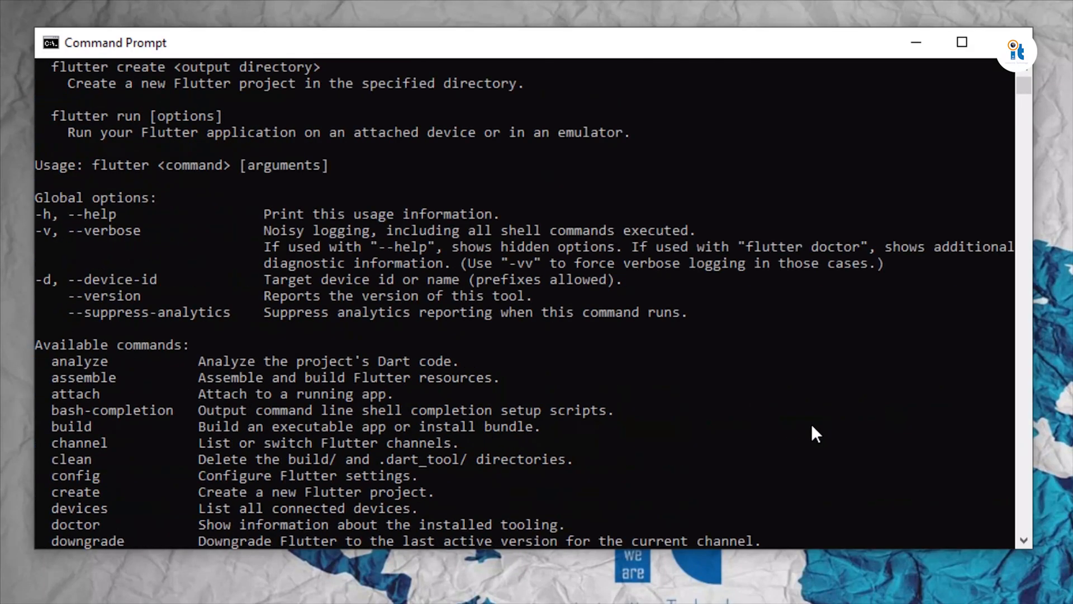
pyautogui.scroll(-3)
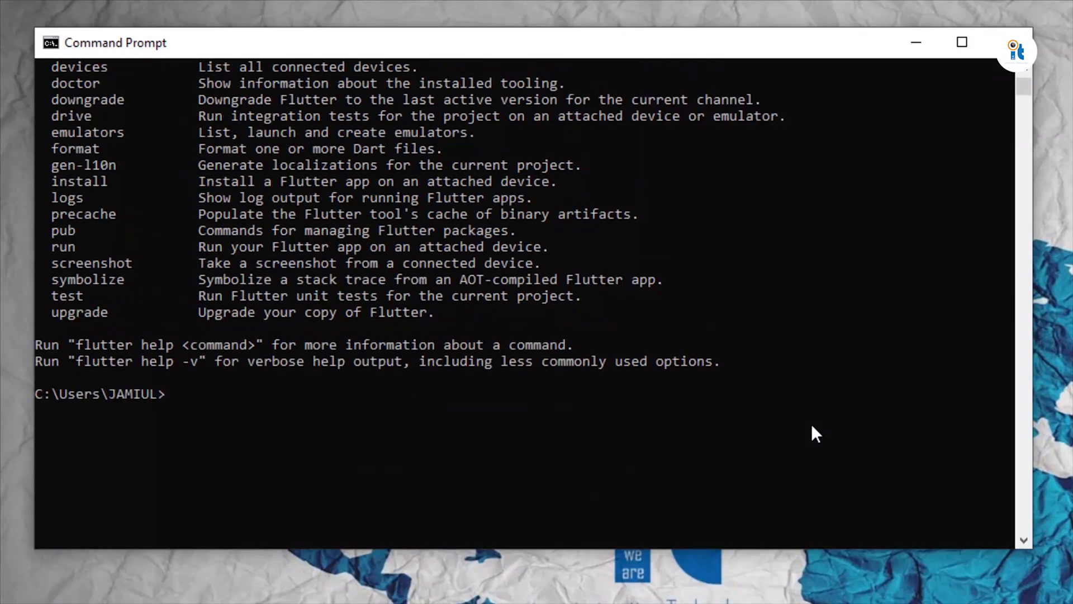
pyautogui.scroll(3)
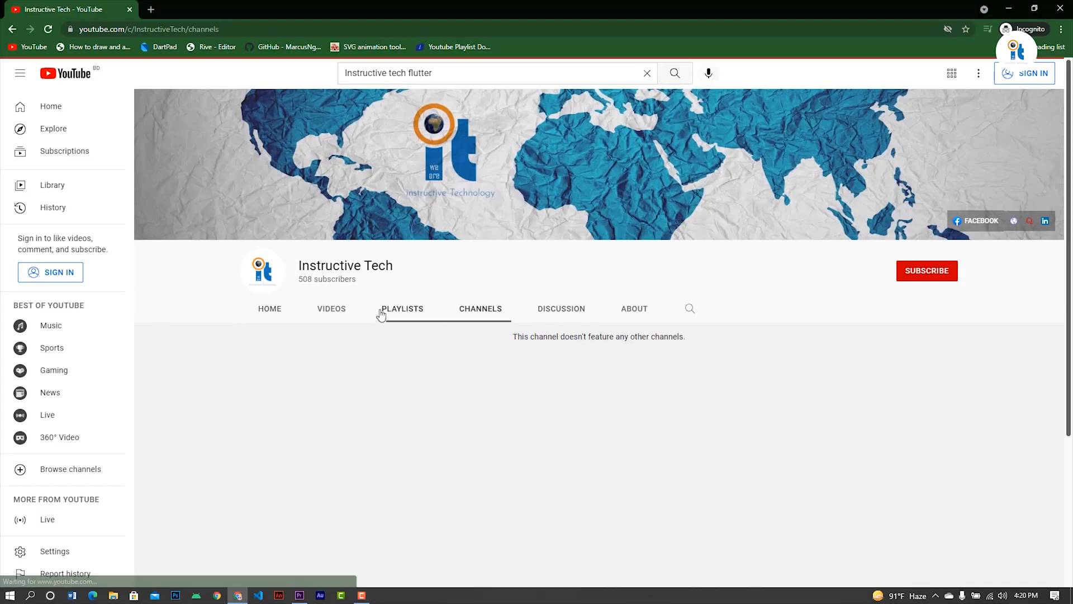
# Play the Flutter for Beginners Tutorials playlist from the channel's Playlists
pyautogui.click(403, 308)
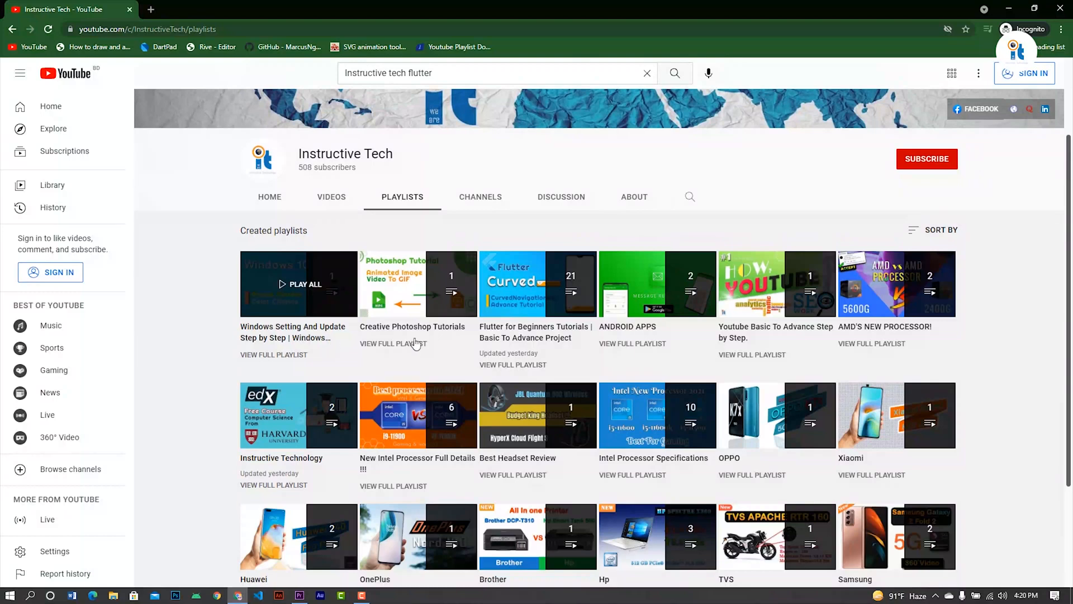
pyautogui.moveTo(537, 284)
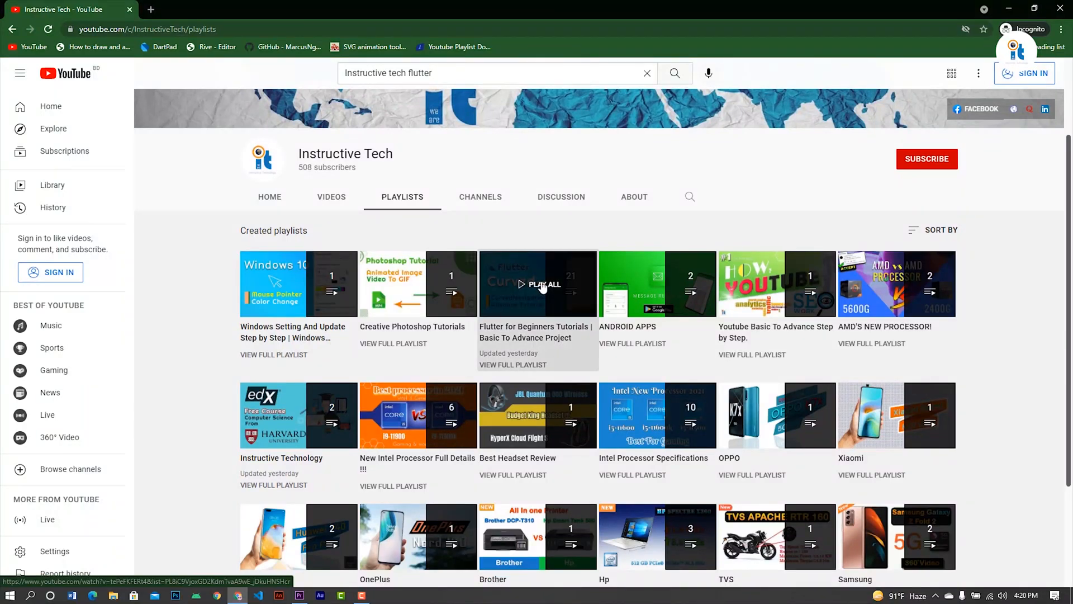
pyautogui.click(540, 284)
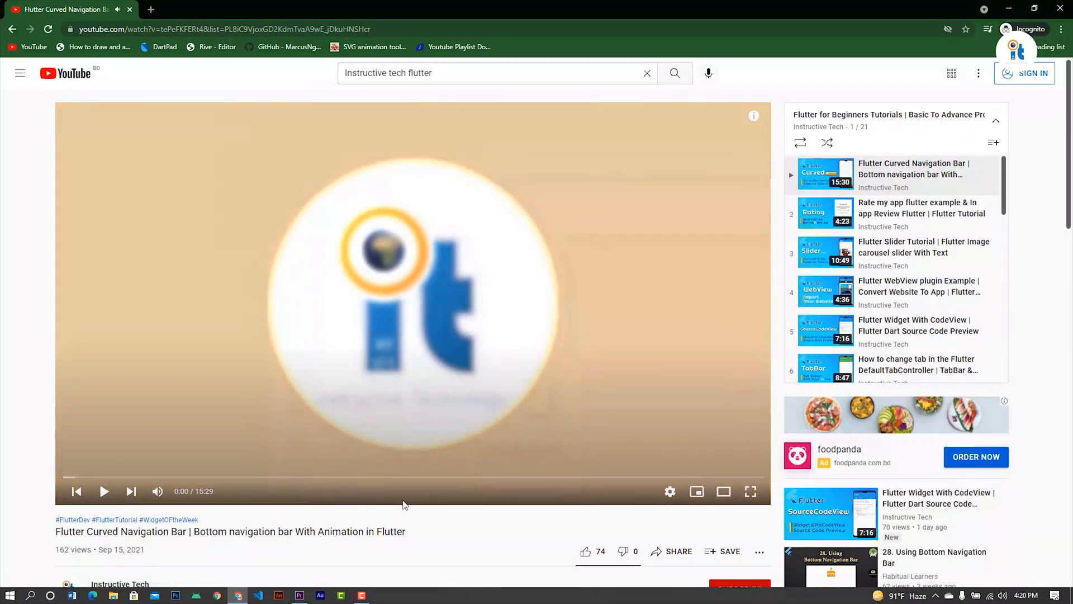